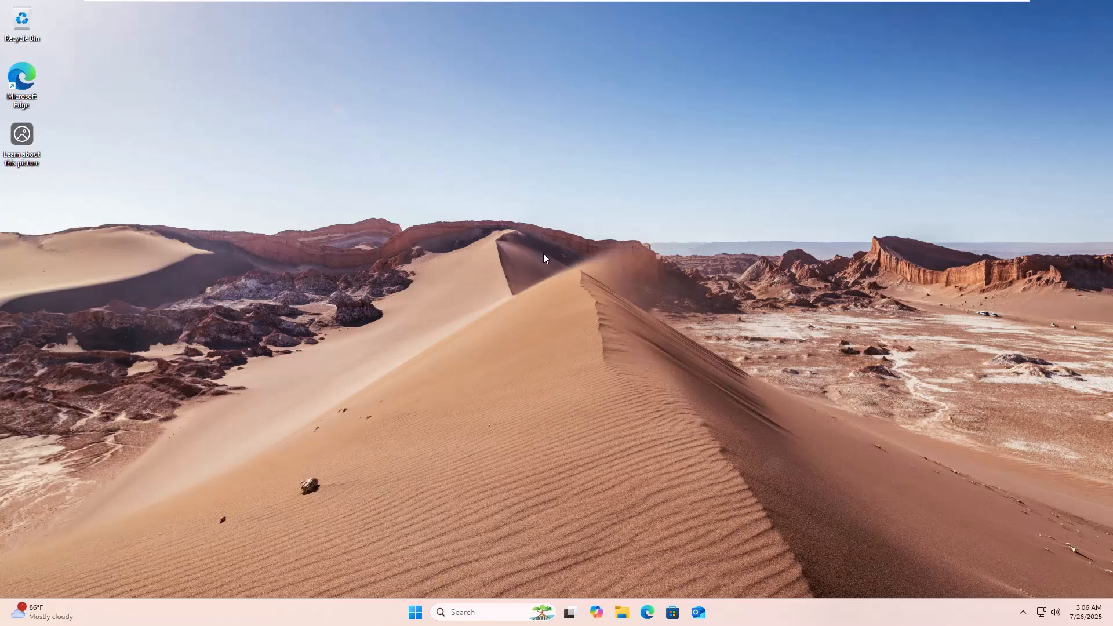
Refresh the desktop, then search 'regedit' and launch Registry Editor from Best match.
{"action": "right_click", "coordinate": [544, 258]}
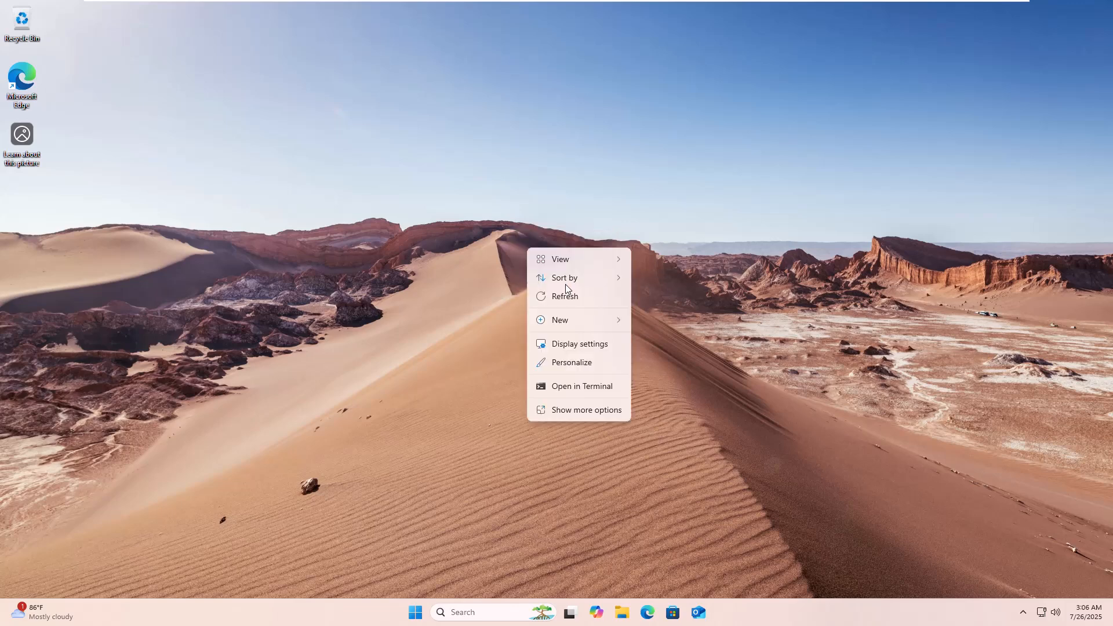
{"action": "left_click", "coordinate": [564, 296]}
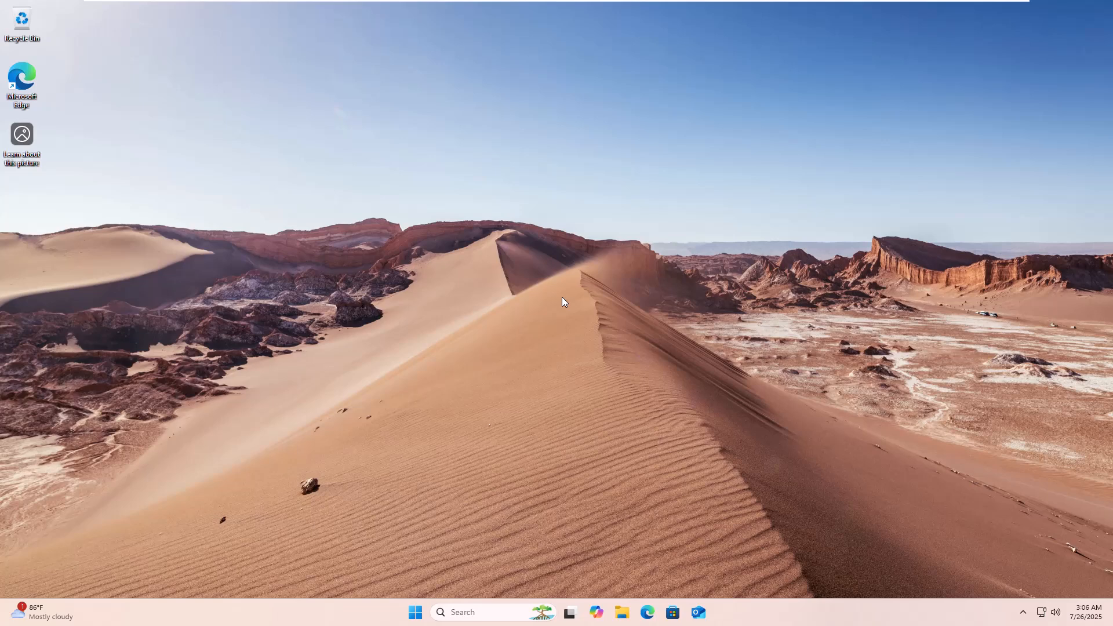
{"action": "mouse_move", "coordinate": [563, 308]}
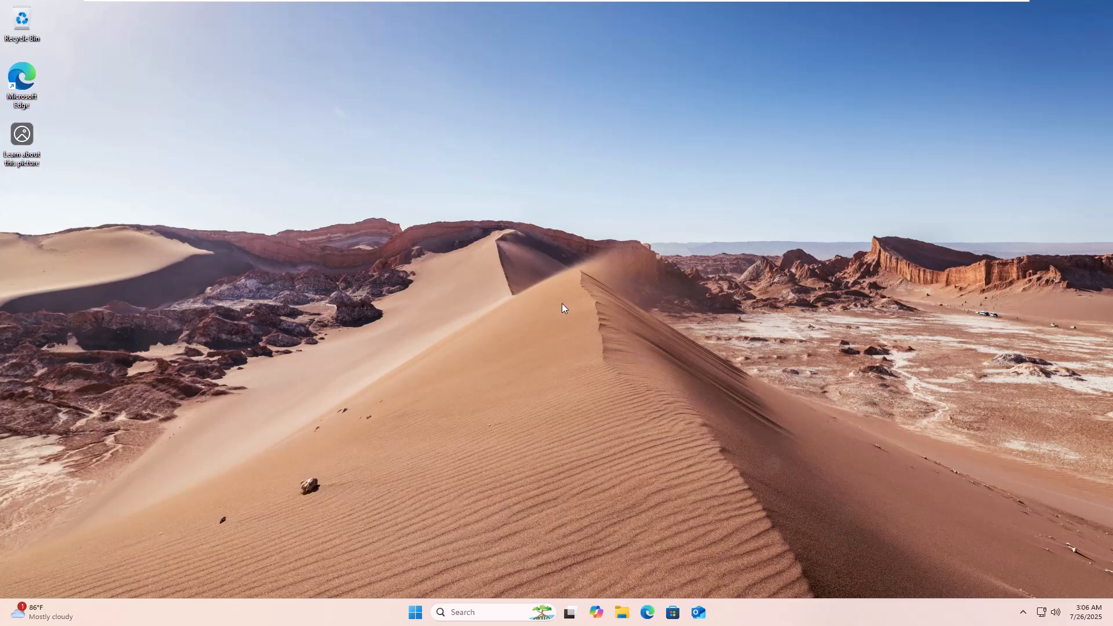
{"action": "mouse_move", "coordinate": [541, 306]}
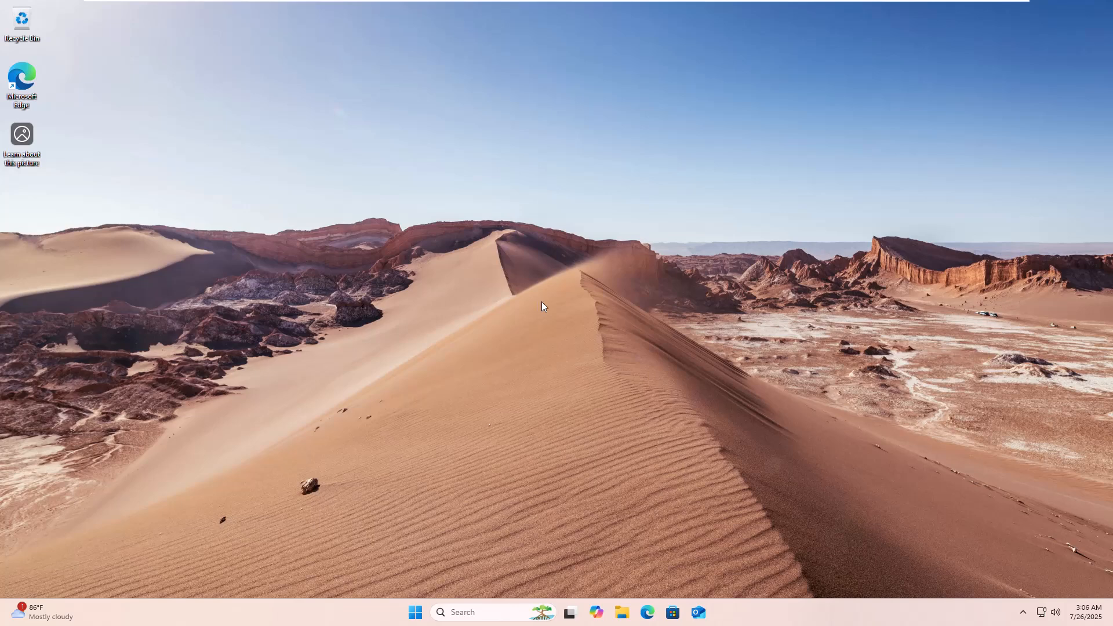
{"action": "mouse_move", "coordinate": [752, 371]}
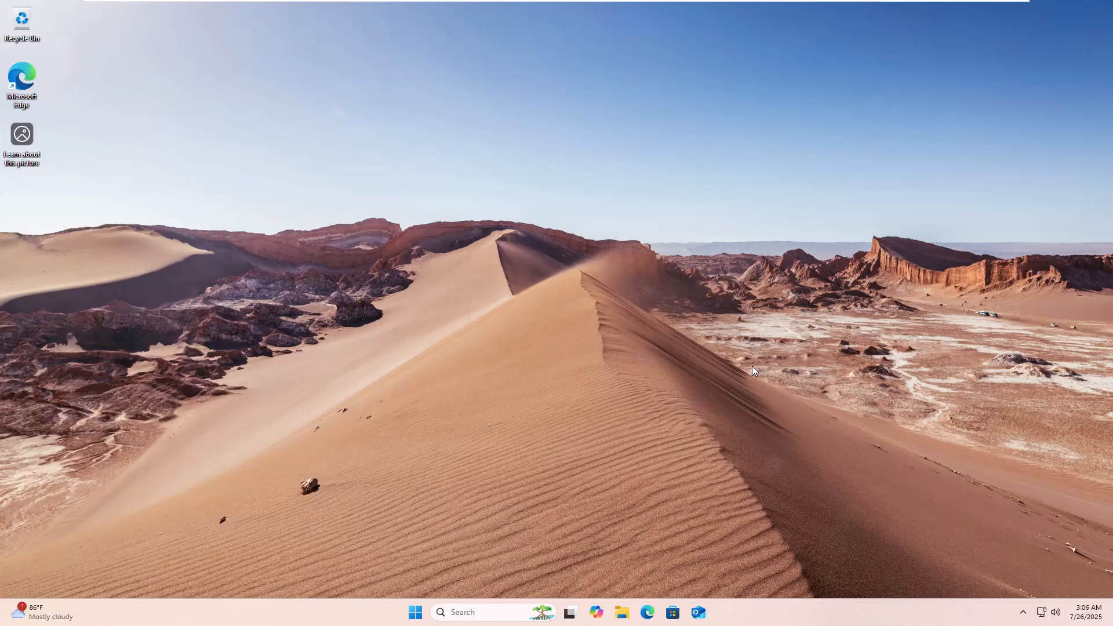
{"action": "left_click", "coordinate": [415, 612]}
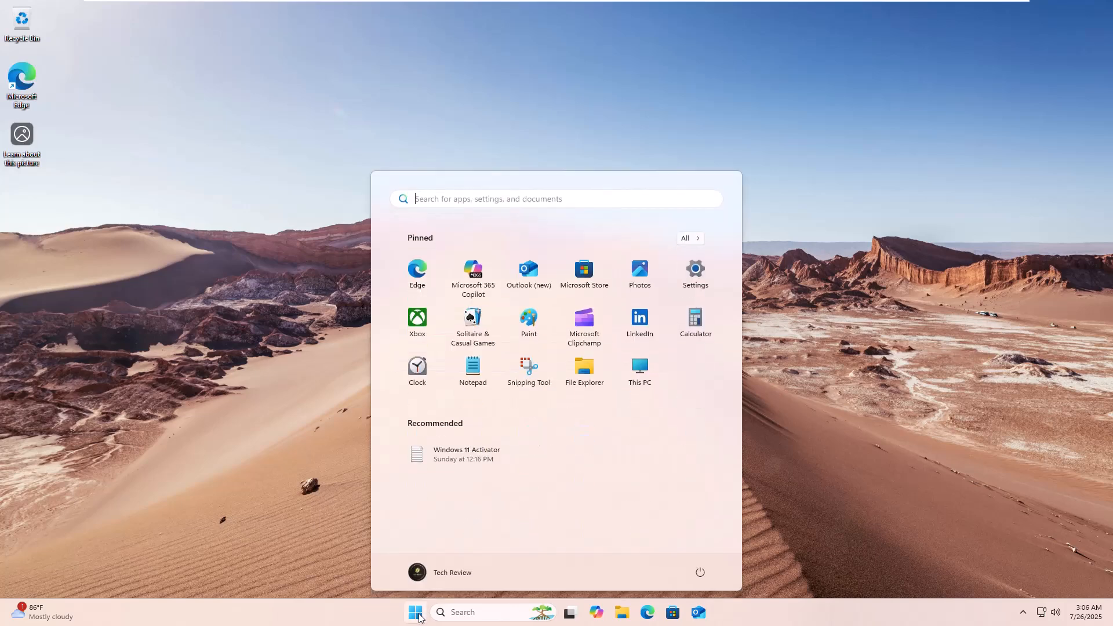
{"action": "type", "text": "regedit"}
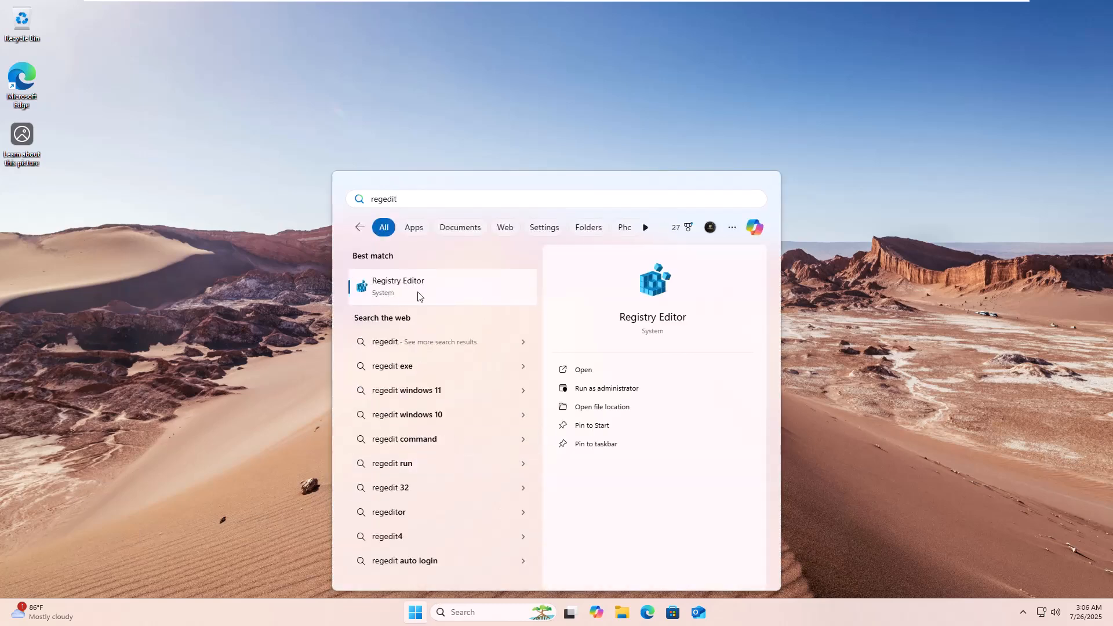
{"action": "left_click", "coordinate": [582, 369]}
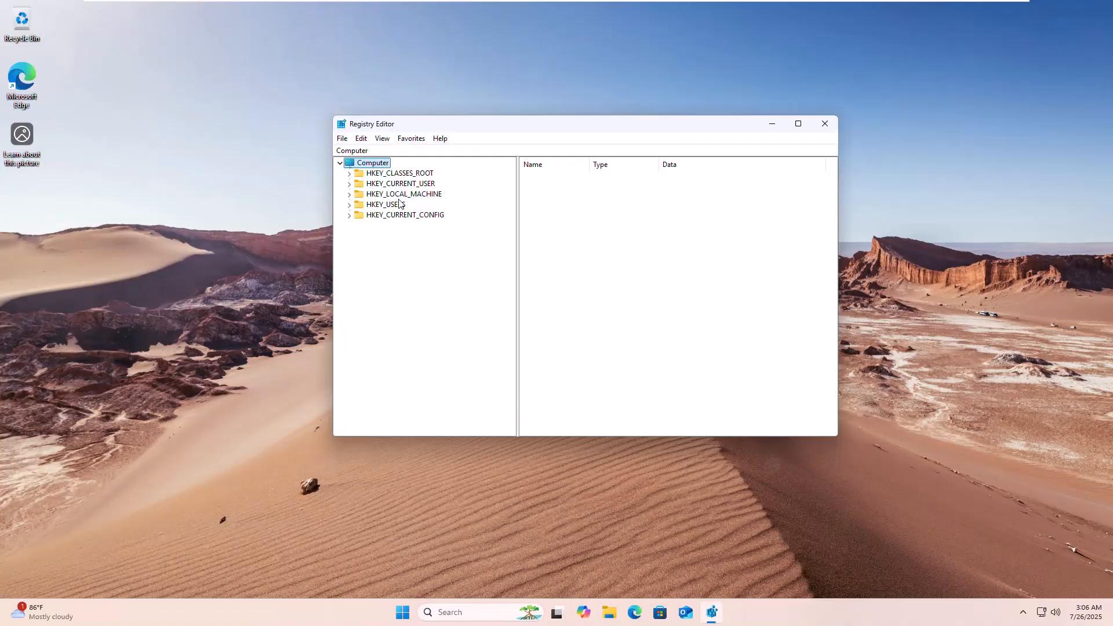
Expand HKEY_LOCAL_MACHINE down to Windows NT\CurrentVersion\Print\Providers.
{"action": "left_click", "coordinate": [391, 256]}
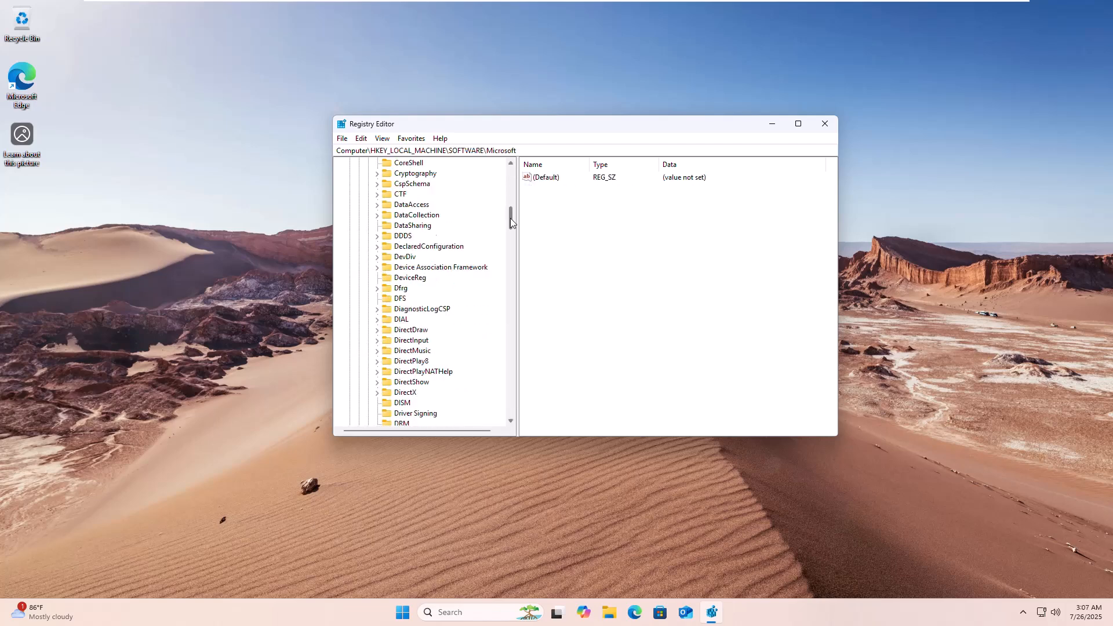
{"action": "scroll", "scroll_direction": "down", "scroll_amount": 3}
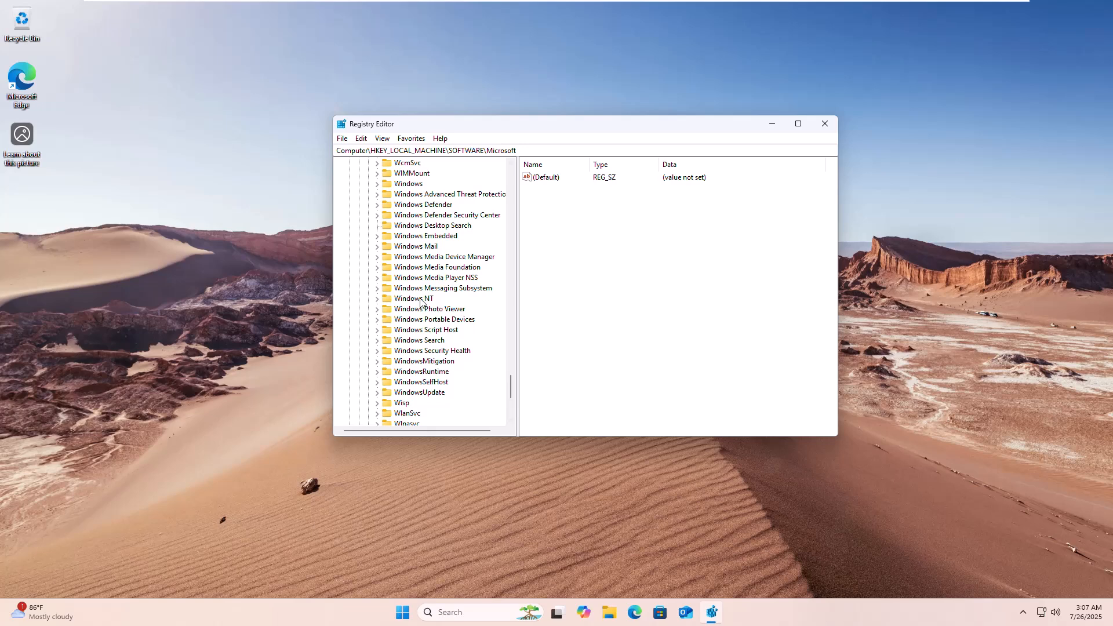
{"action": "left_click", "coordinate": [426, 308]}
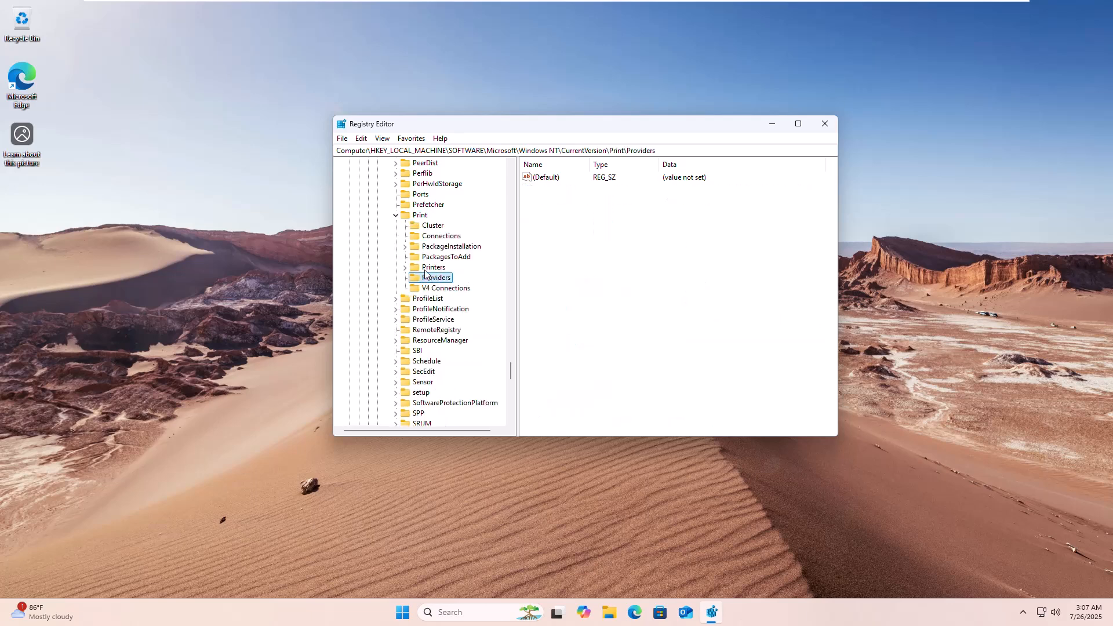
Delete the Print\Providers key with its subkeys, confirm with Yes, and close Registry Editor.
{"action": "right_click", "coordinate": [436, 277]}
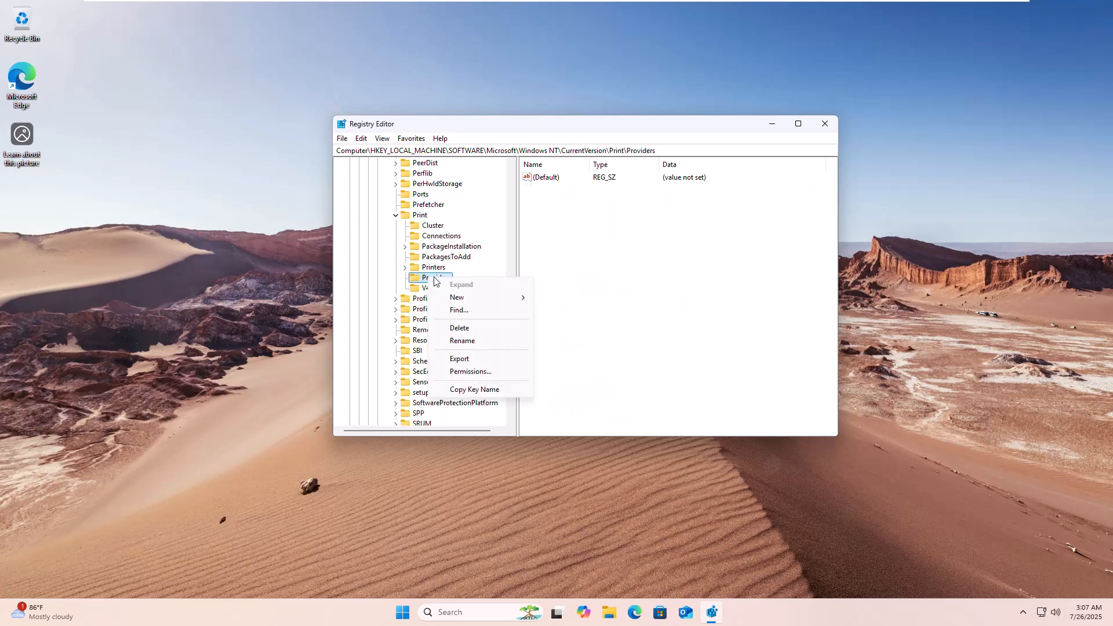
{"action": "left_click", "coordinate": [459, 328]}
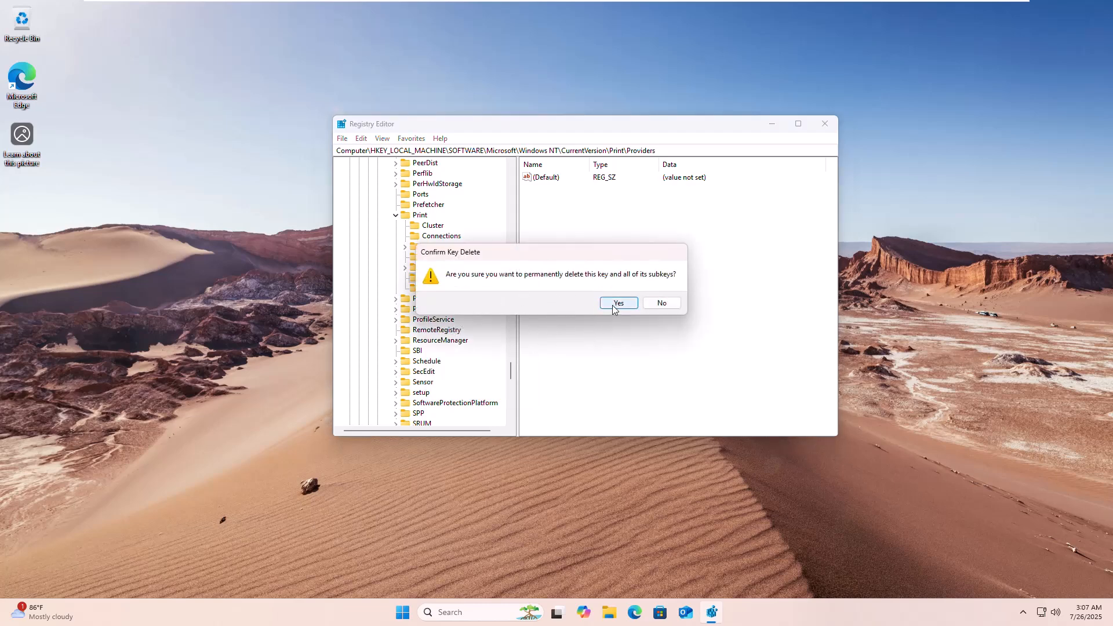
{"action": "left_click", "coordinate": [617, 303]}
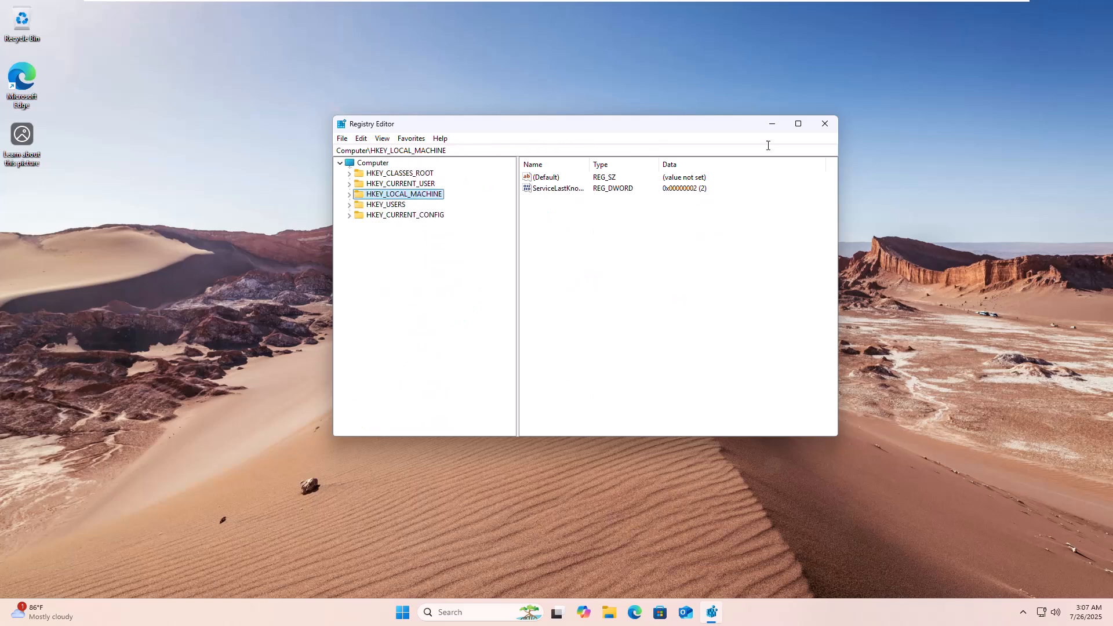
{"action": "left_click", "coordinate": [824, 123]}
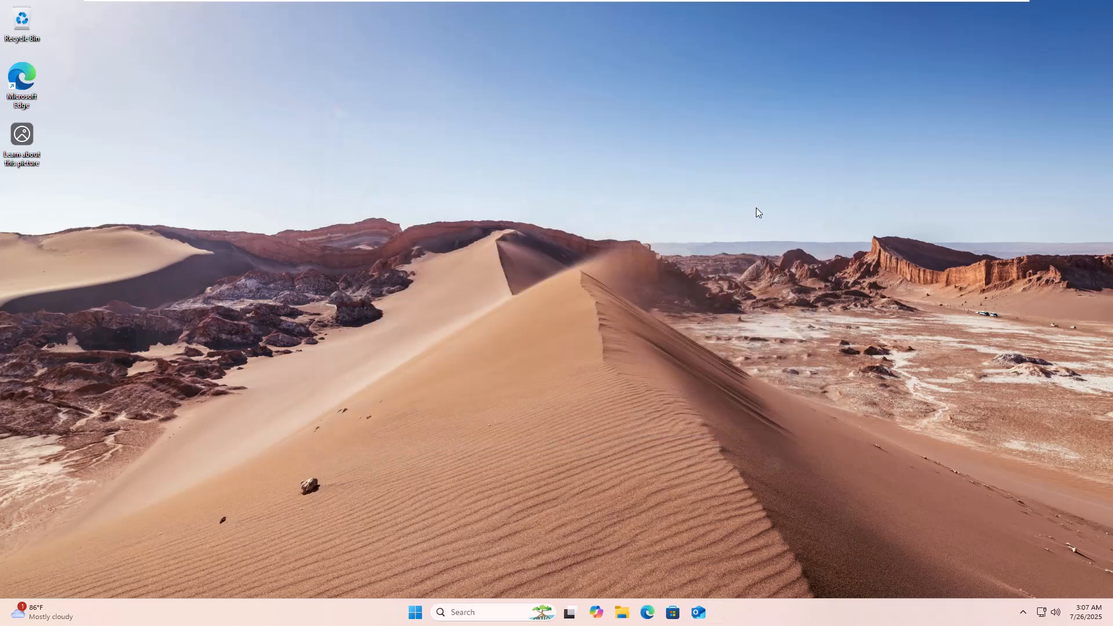
Search the Start menu for 'service' to open the Services console.
{"action": "left_click", "coordinate": [415, 612]}
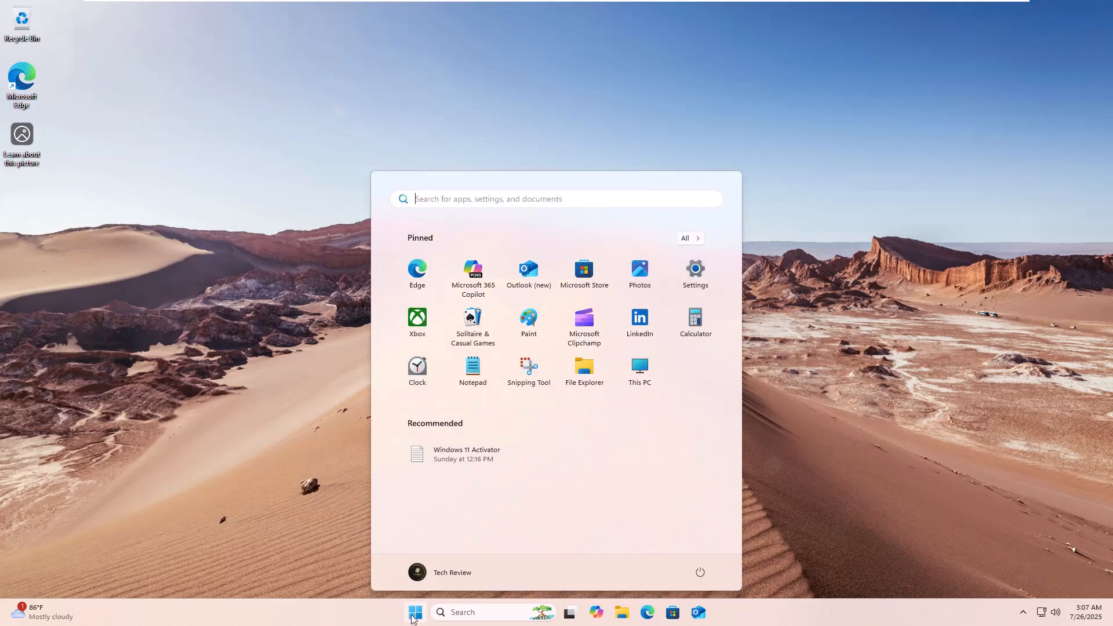
{"action": "type", "text": "servi"}
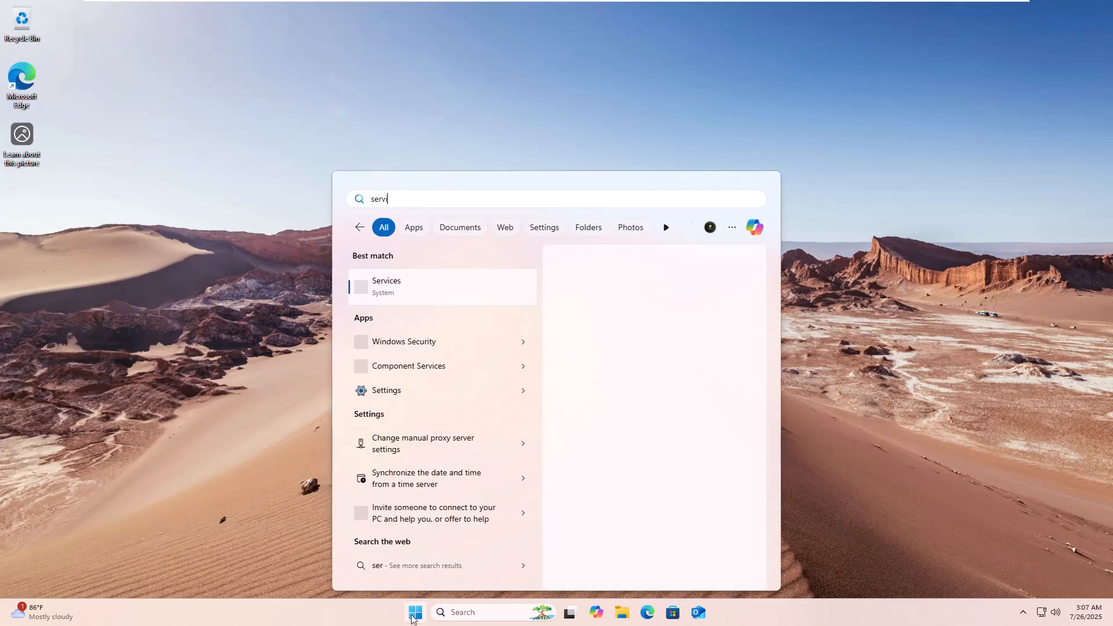
{"action": "type", "text": "ce"}
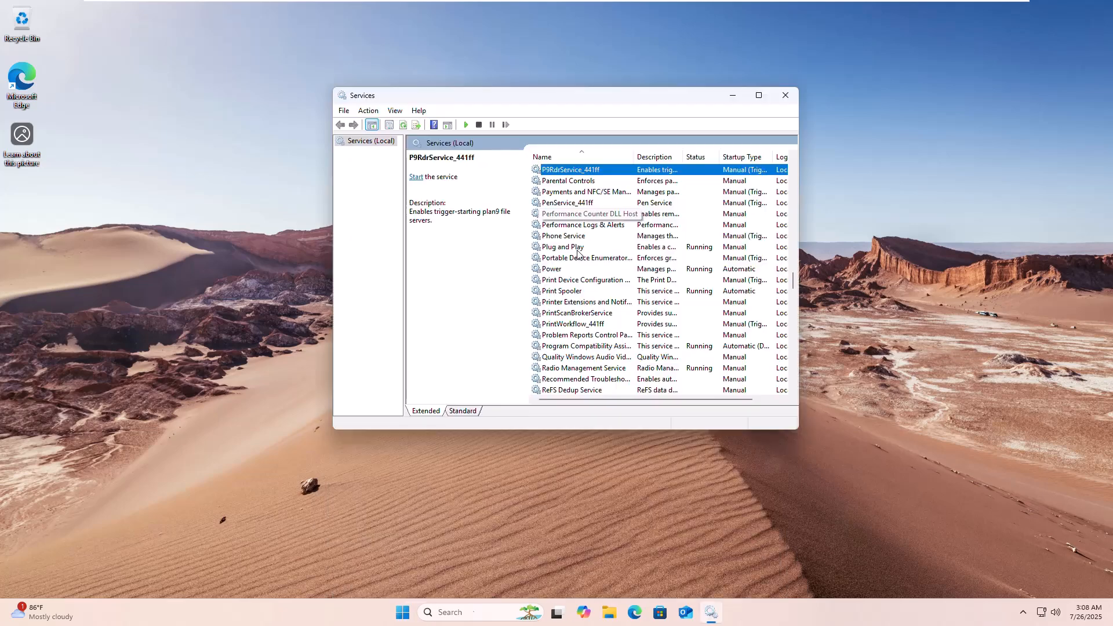
Restart the Print Spooler service from its context menu, then close Services.
{"action": "left_click", "coordinate": [562, 290]}
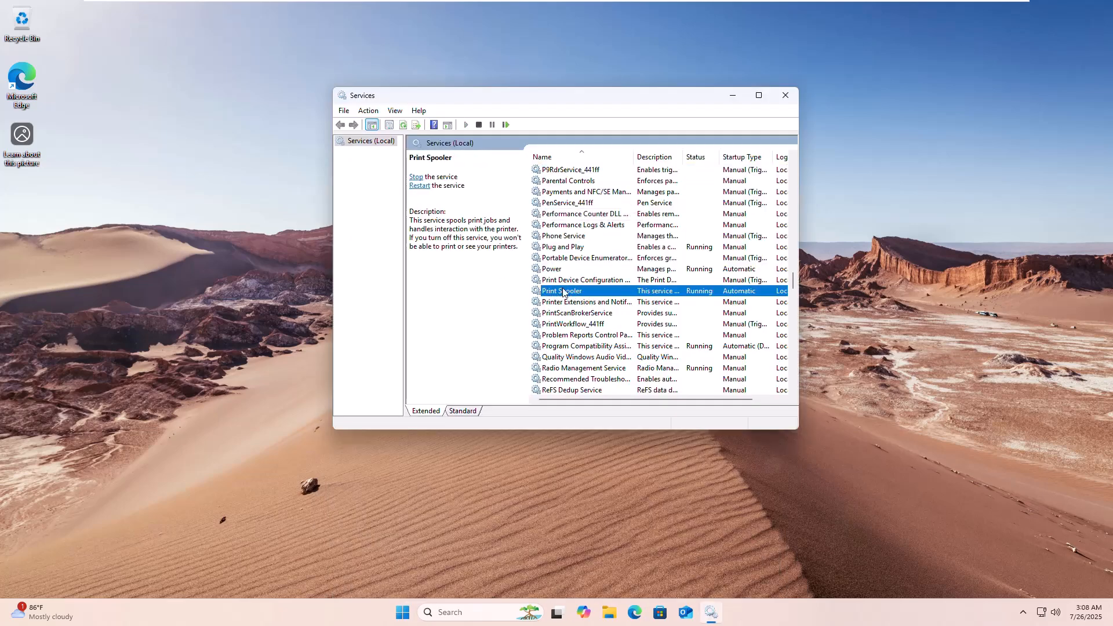
{"action": "right_click", "coordinate": [563, 290]}
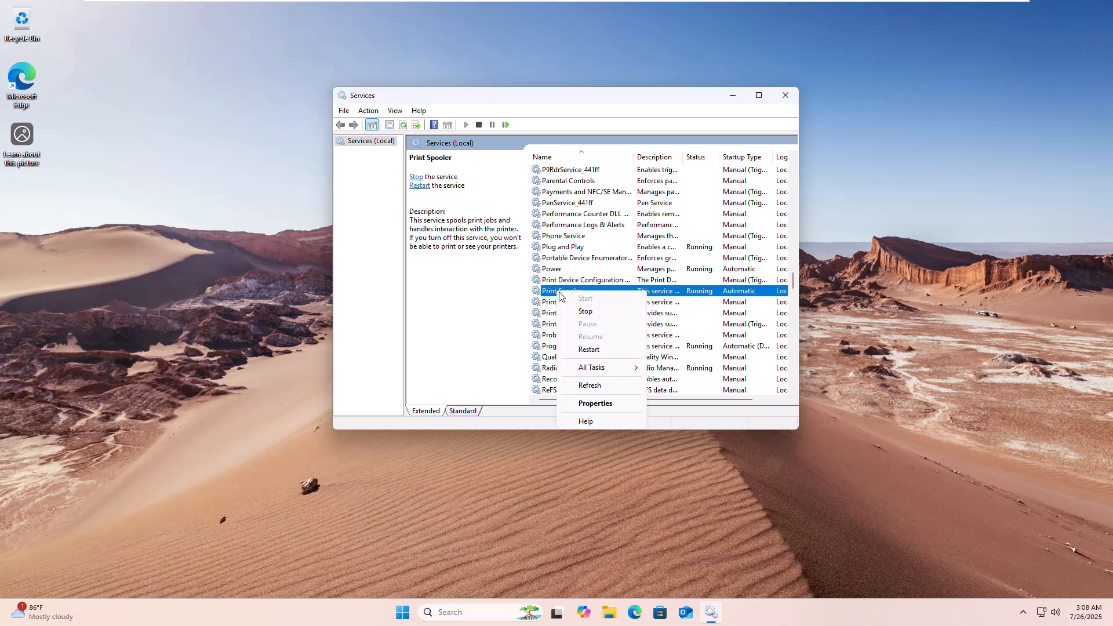
{"action": "left_click", "coordinate": [585, 311]}
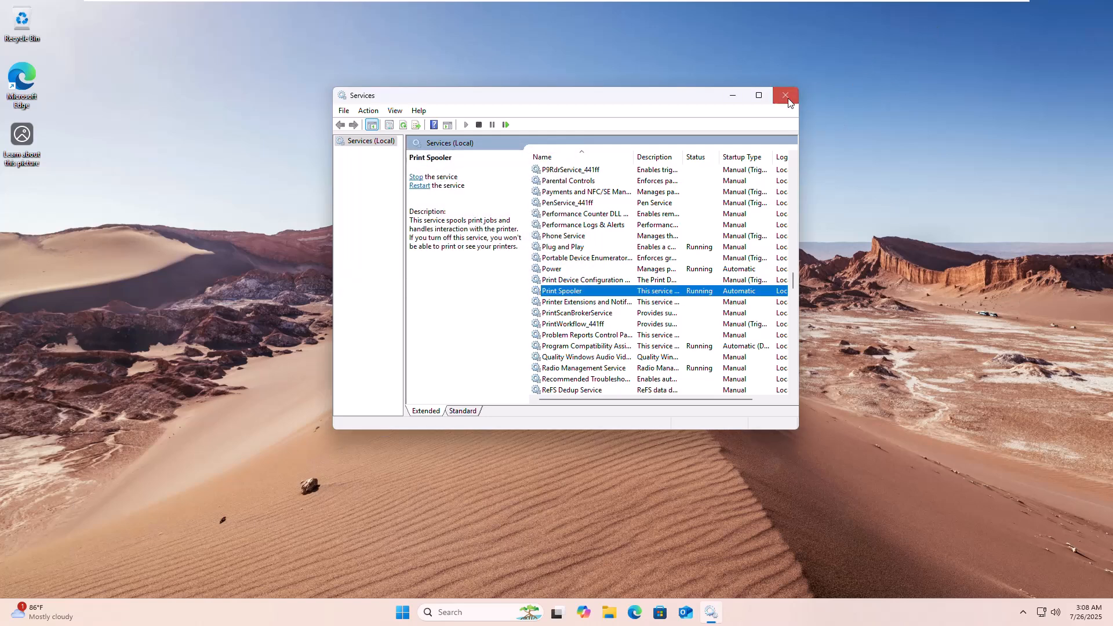
{"action": "left_click", "coordinate": [784, 95]}
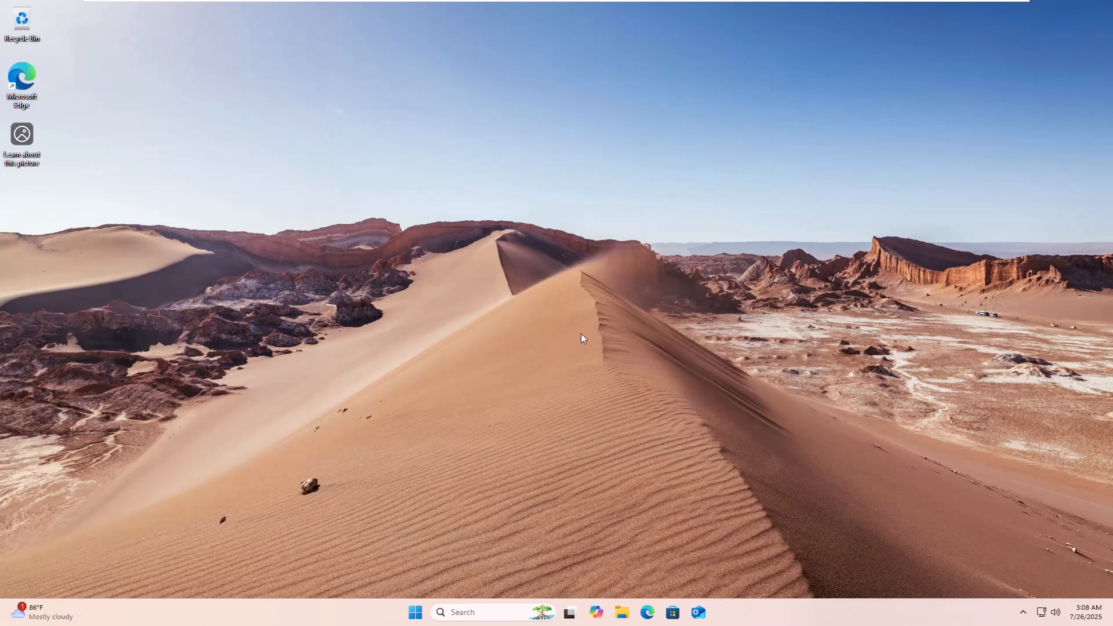
{"action": "mouse_move", "coordinate": [812, 325]}
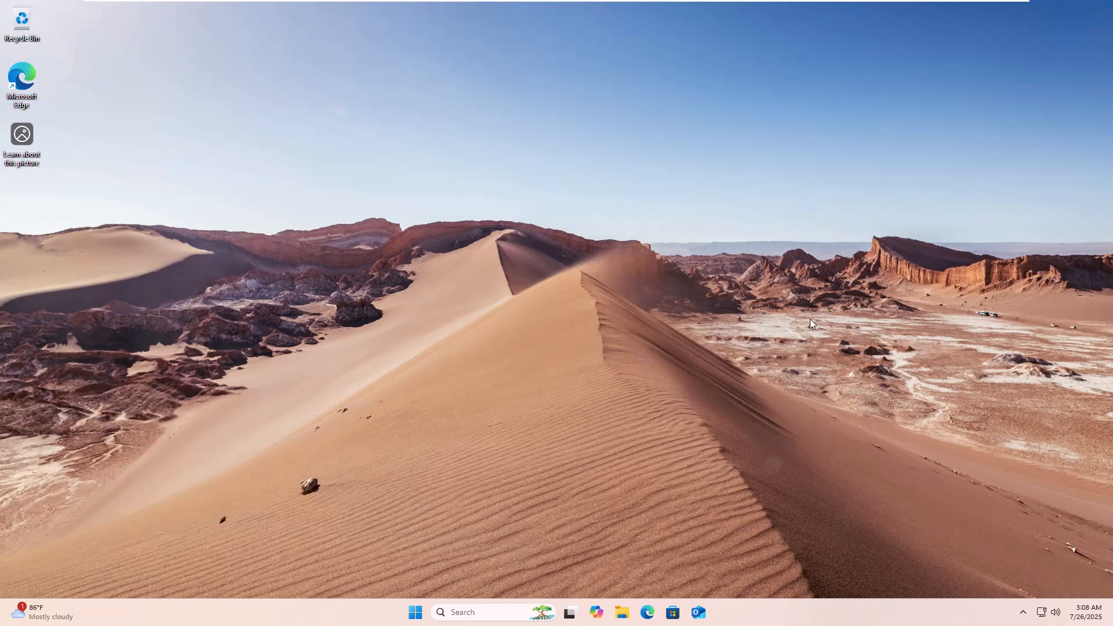